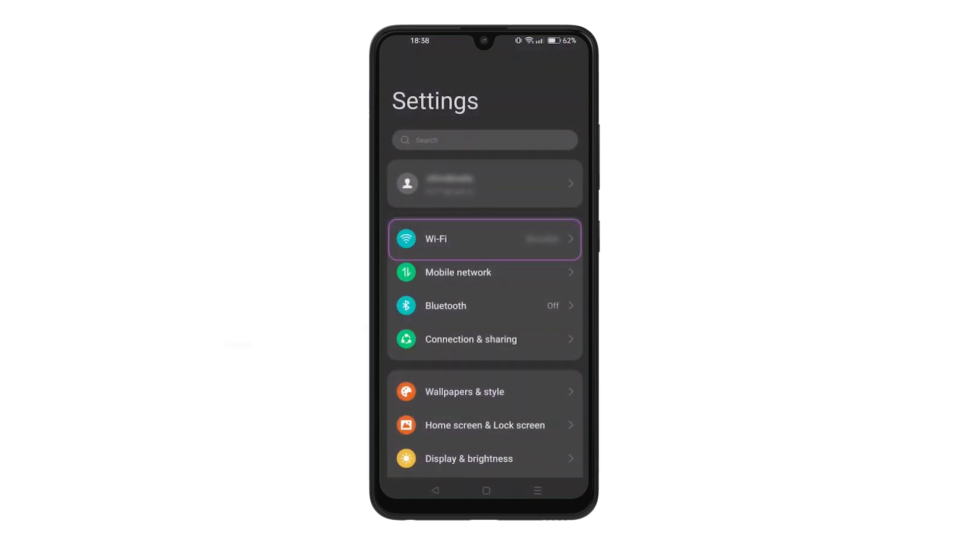
# - Go into Wi-Fi and bring up the connected saved network's About this network page
pyautogui.click(485, 239)
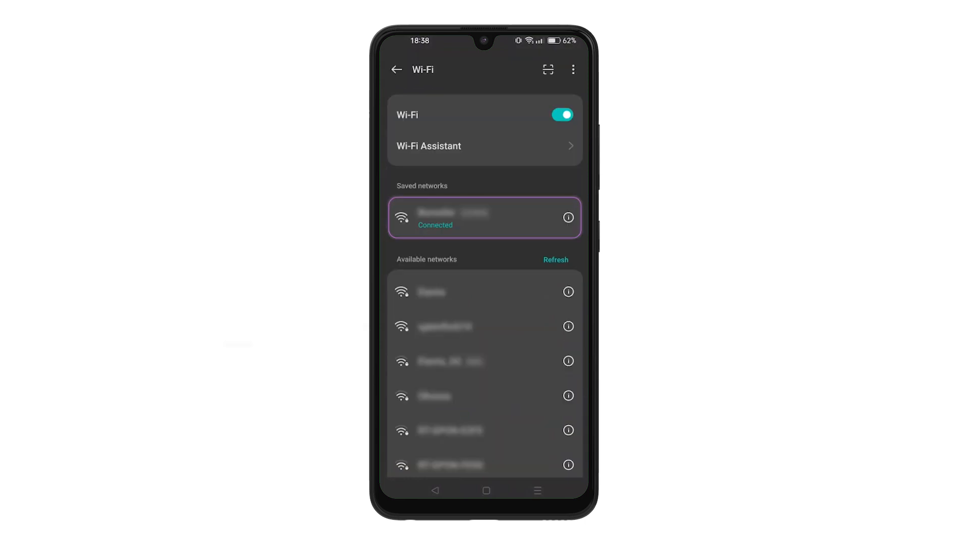
pyautogui.click(568, 217)
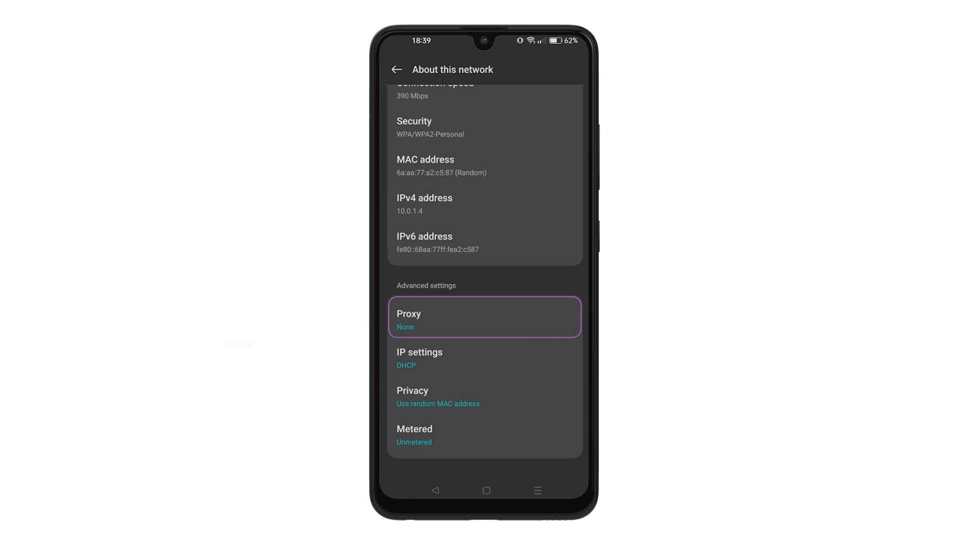
# - Change the network's Proxy mode under Advanced settings from None to Manual
pyautogui.click(485, 317)
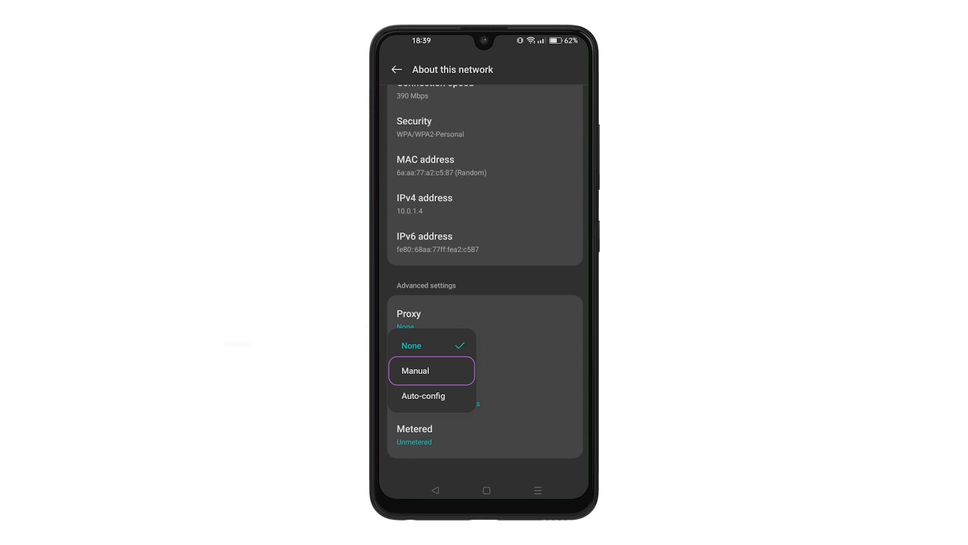
pyautogui.click(415, 371)
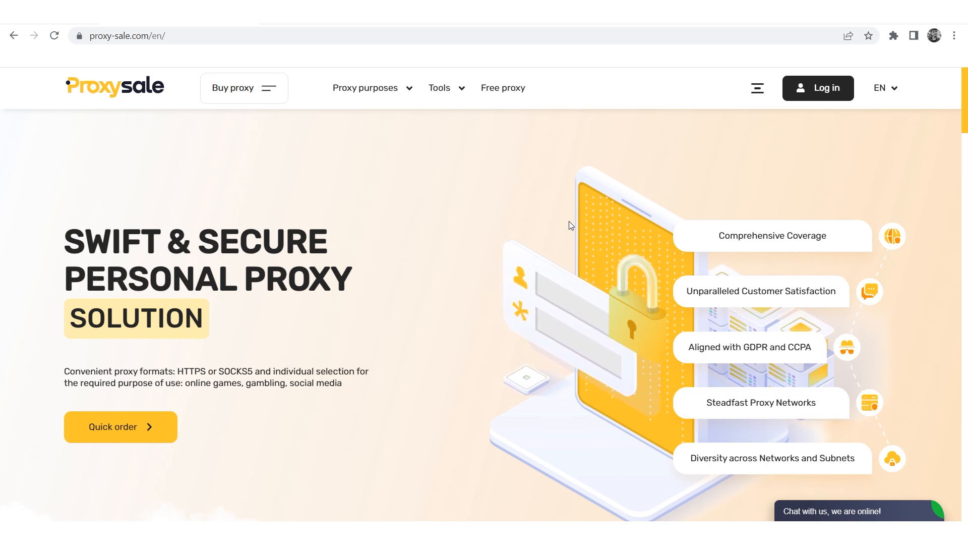
# - Scroll the proxy-sale.com homepage down to the Buy personal proxies form (IPv4, USA, 1 IP, 30 days, $1.93) and reviews
pyautogui.scroll(-3)
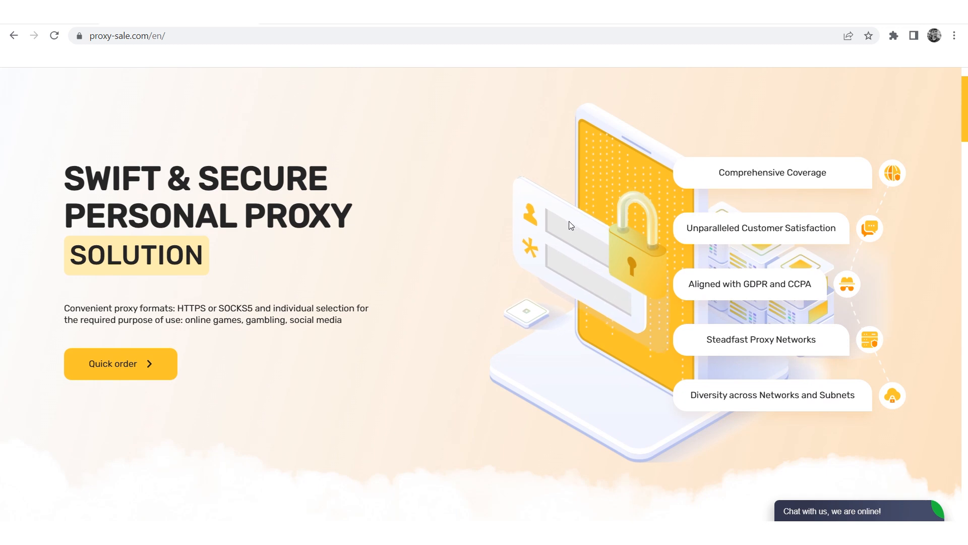
pyautogui.scroll(-3)
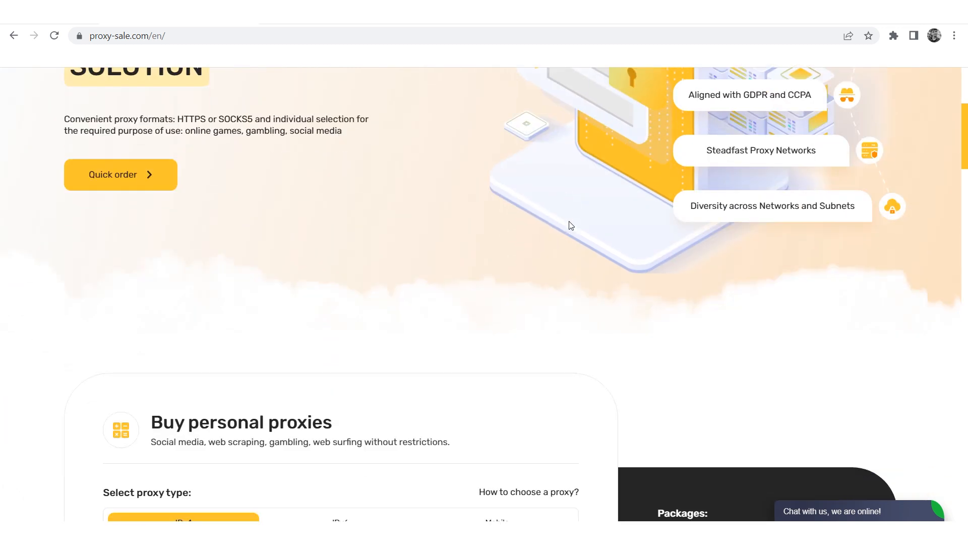
pyautogui.scroll(-3)
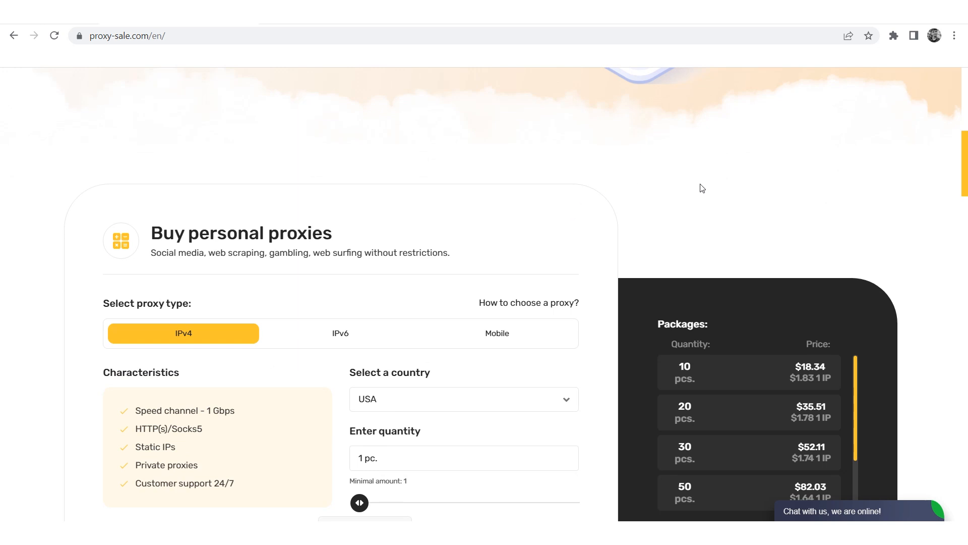
pyautogui.scroll(-3)
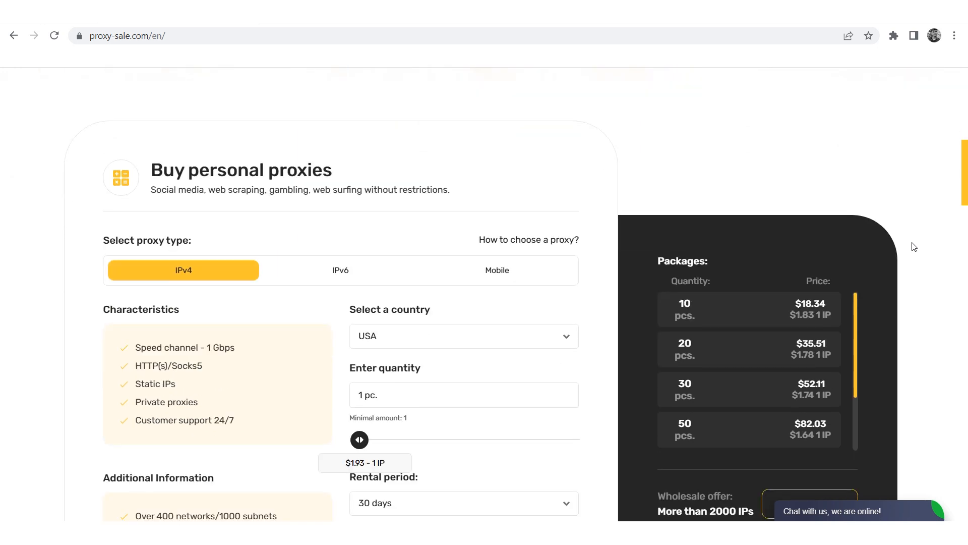
pyautogui.scroll(-3)
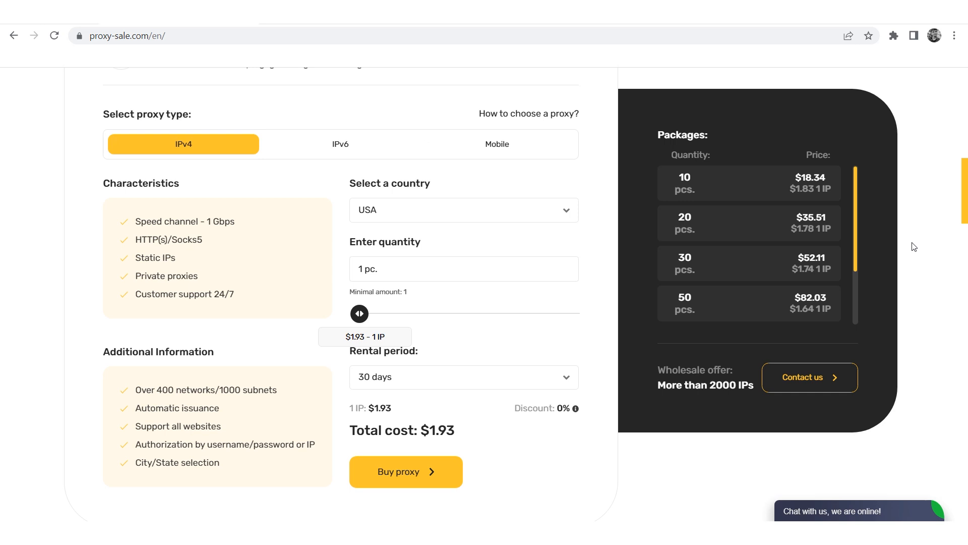
pyautogui.scroll(-3)
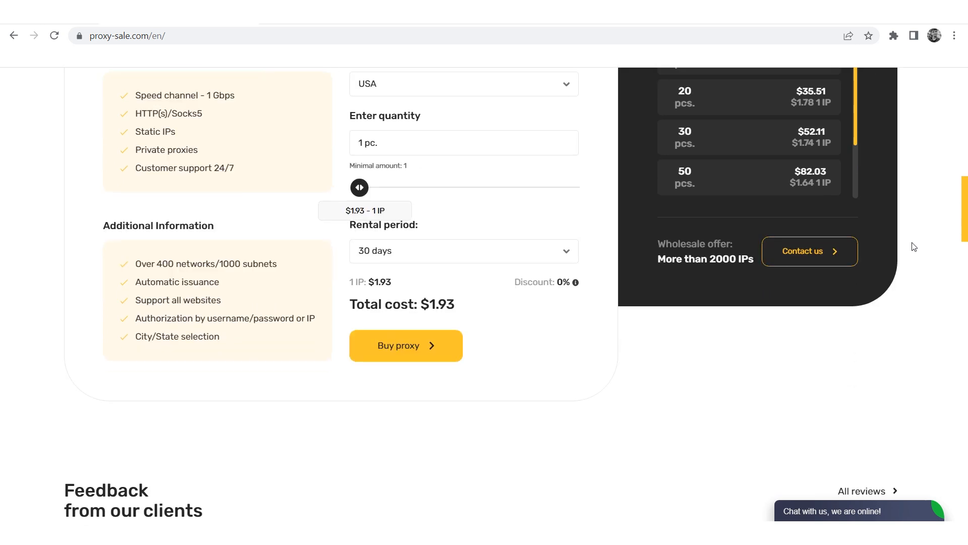
pyautogui.scroll(-3)
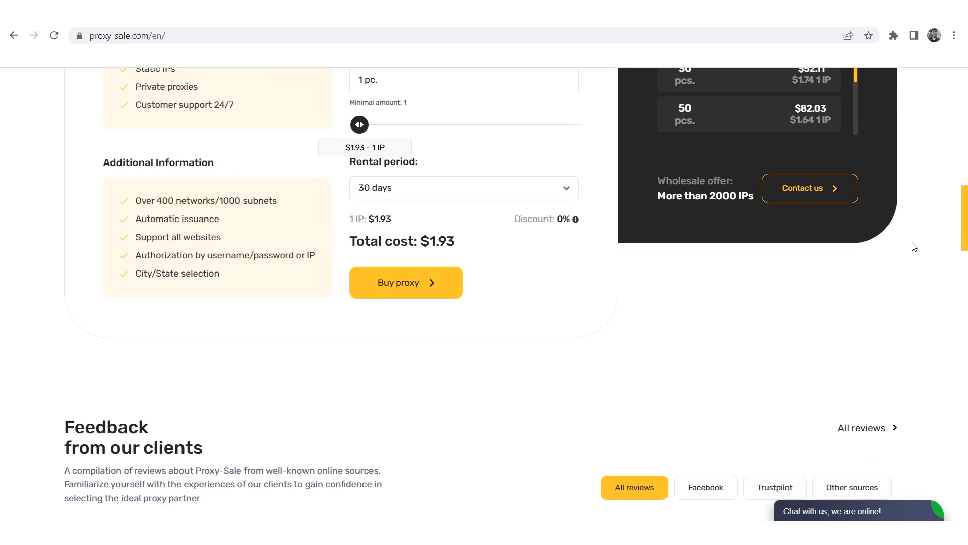